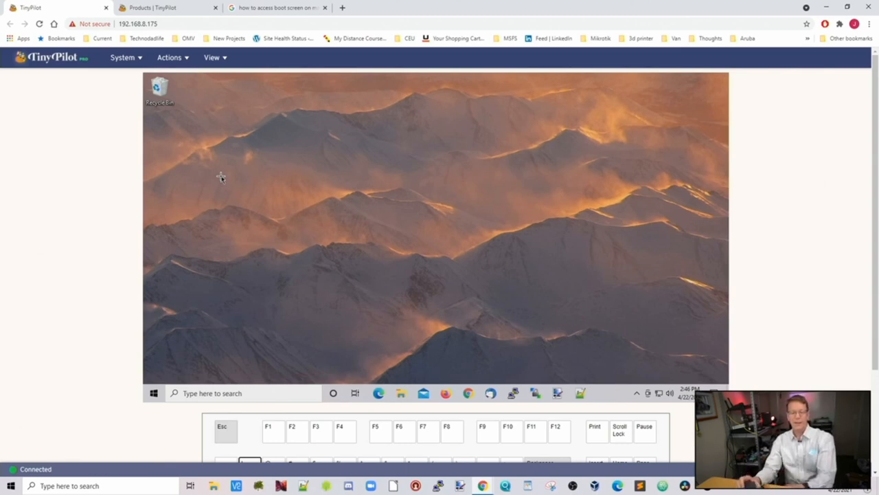
{"action": "mouse_move", "coordinate": [265, 161]}
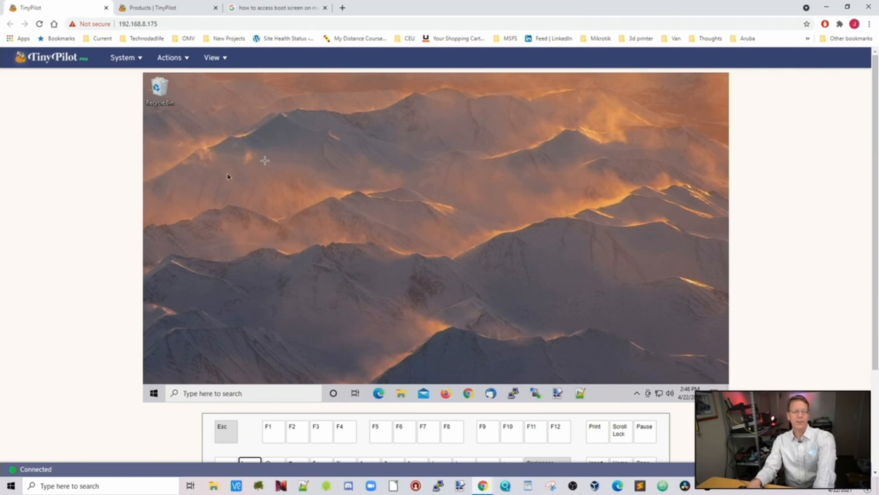
{"action": "mouse_move", "coordinate": [438, 118]}
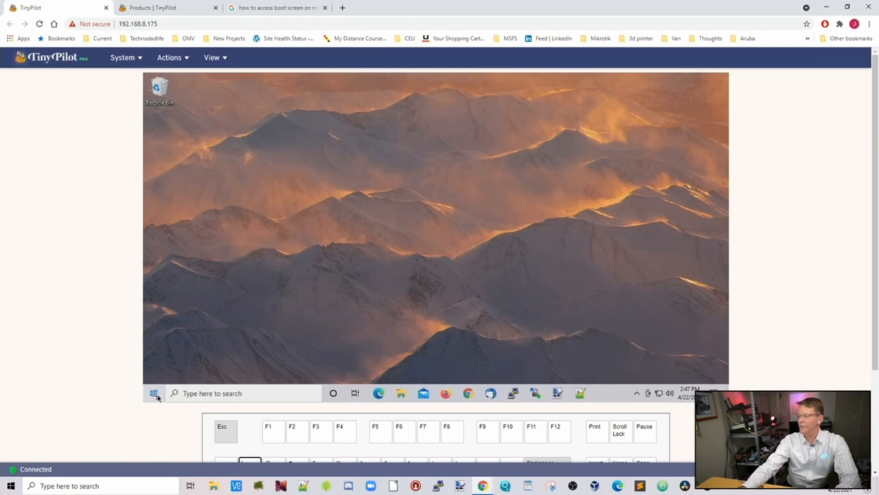
Step: Open the remote Windows Start menu, then TinyPilot's System menu
{"action": "left_click", "coordinate": [154, 393]}
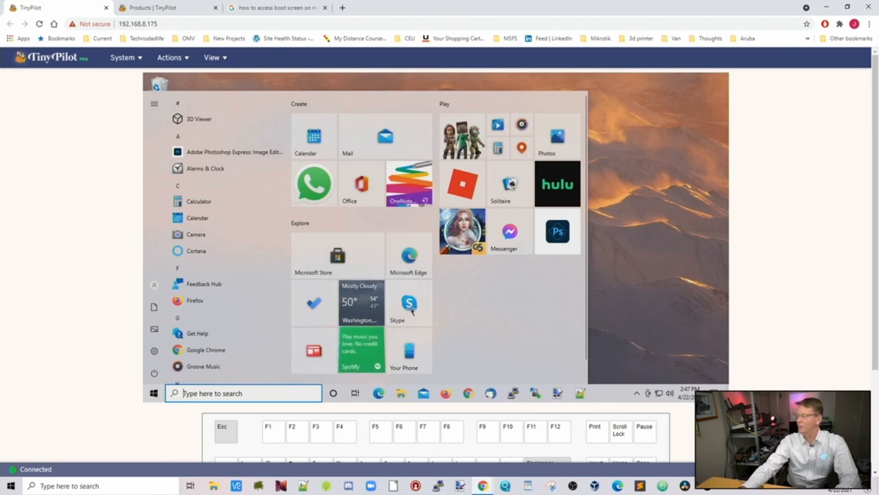
{"action": "left_click", "coordinate": [122, 57]}
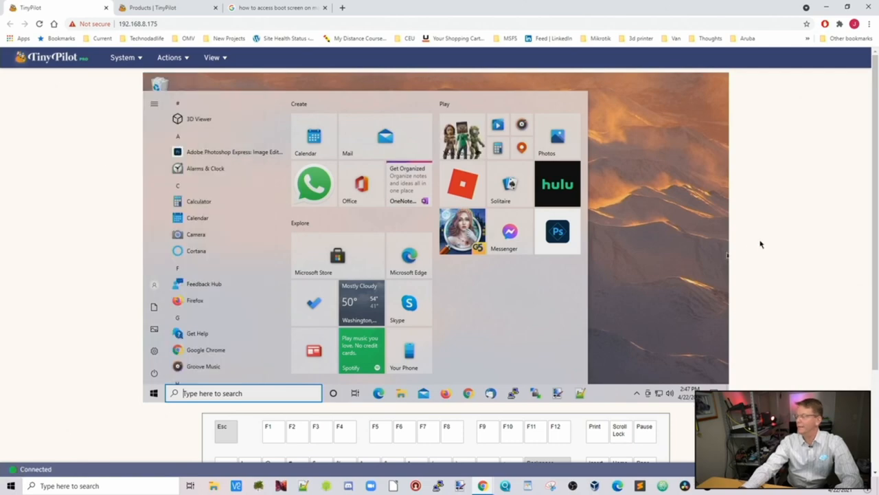
{"action": "scroll", "scroll_direction": "down", "scroll_amount": 3}
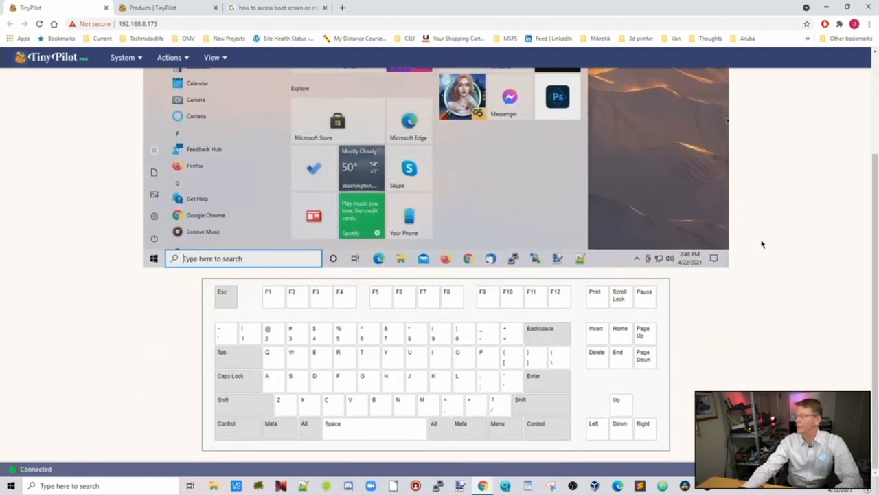
{"action": "left_click", "coordinate": [123, 57]}
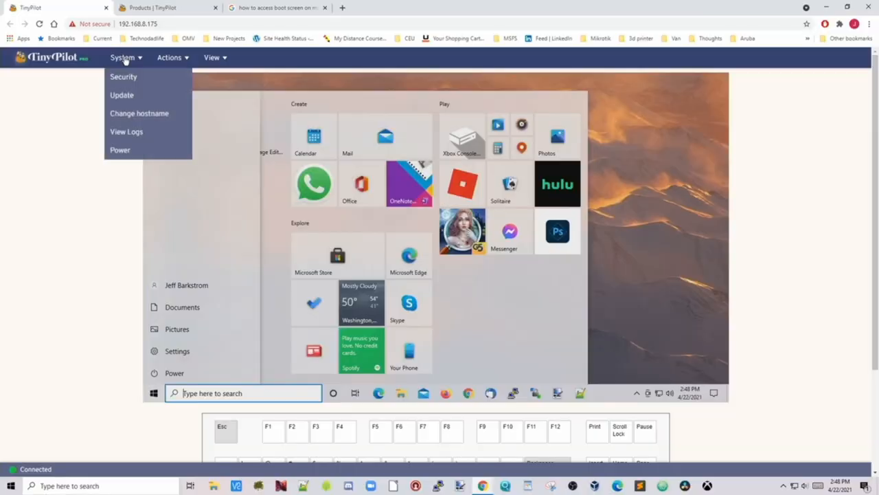
Step: View System security settings, dismiss the no-updates notice, and cancel the device shutdown
{"action": "left_click", "coordinate": [123, 76]}
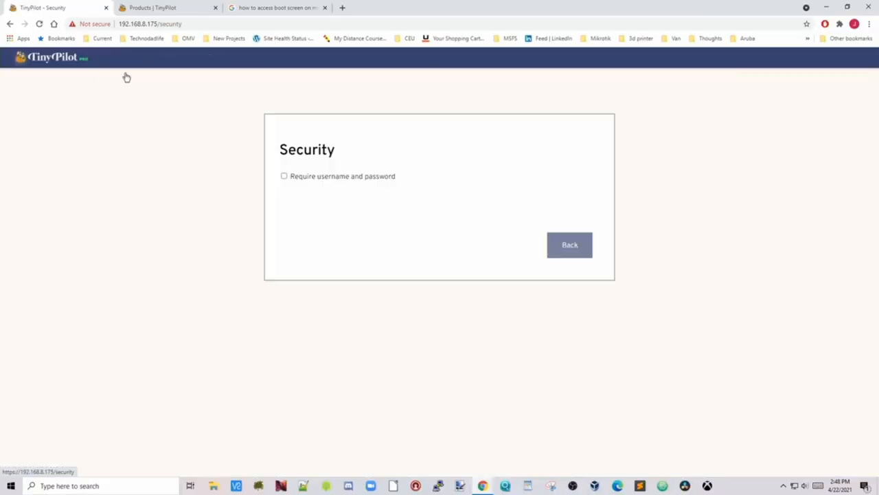
{"action": "mouse_move", "coordinate": [147, 101]}
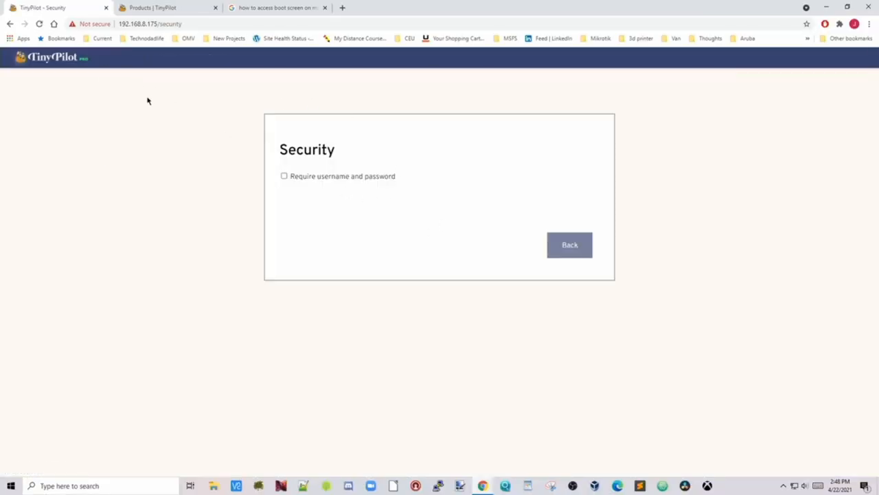
{"action": "left_click", "coordinate": [569, 245]}
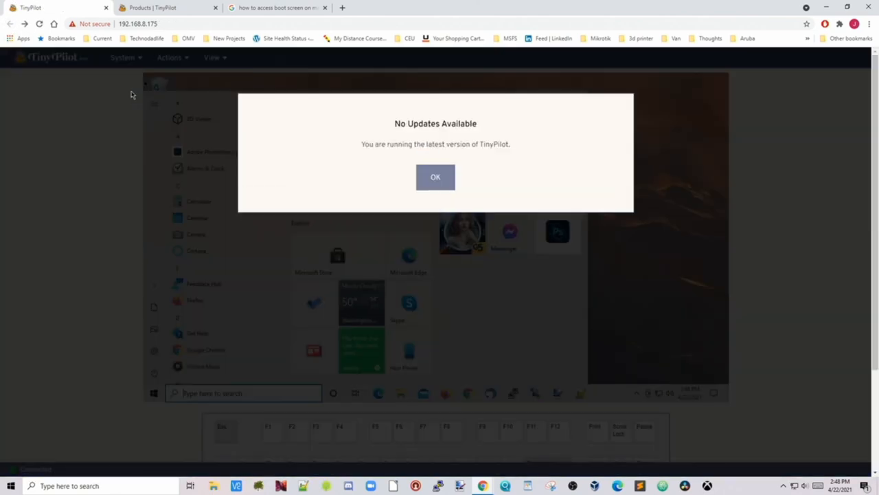
{"action": "left_click", "coordinate": [435, 176]}
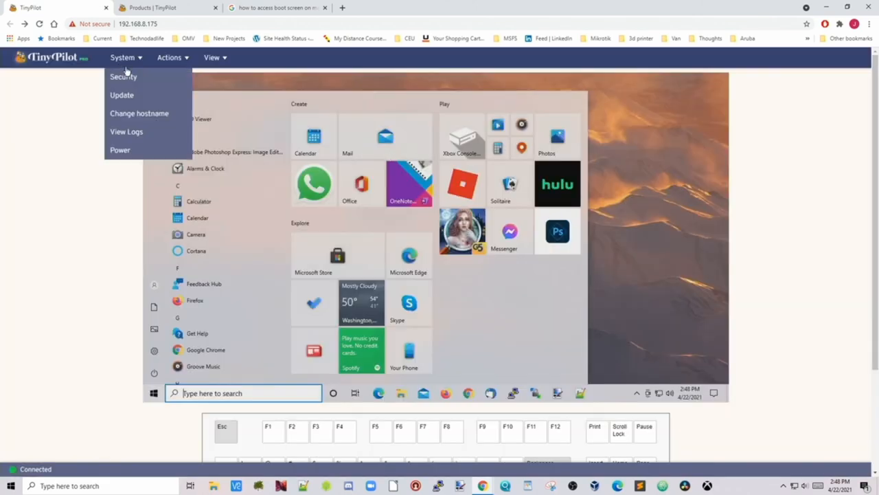
{"action": "left_click", "coordinate": [138, 114]}
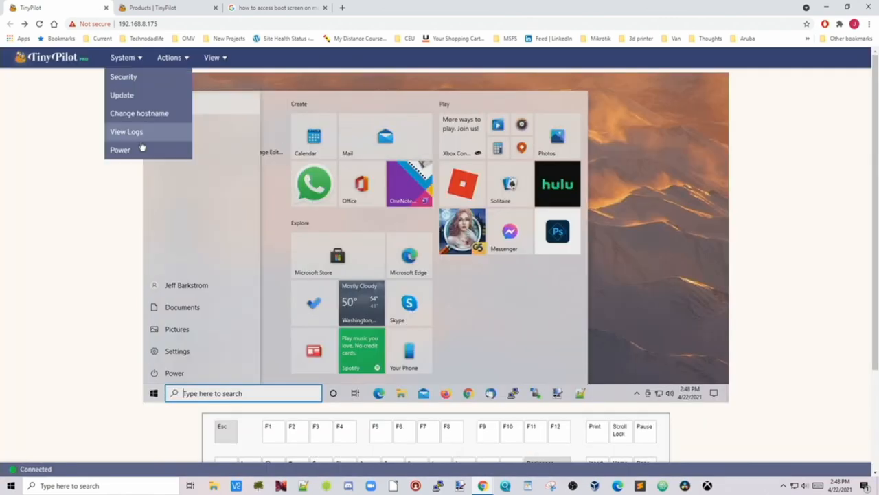
{"action": "left_click", "coordinate": [119, 150]}
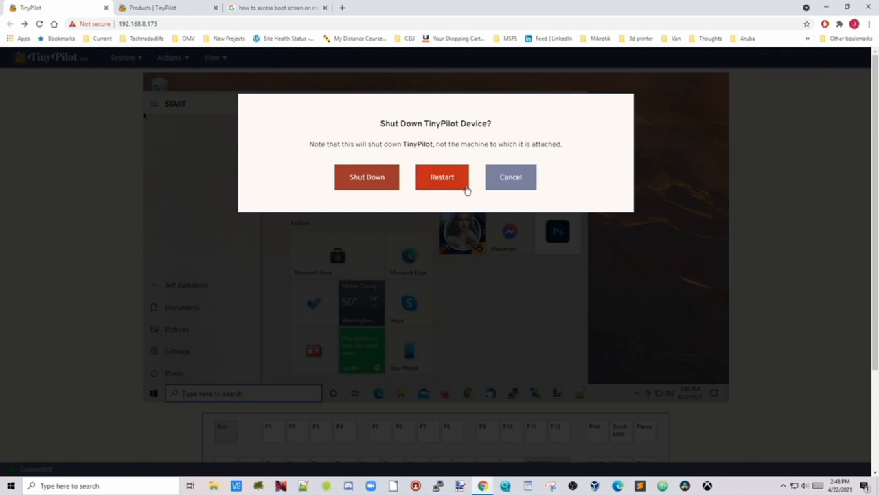
{"action": "left_click", "coordinate": [510, 177]}
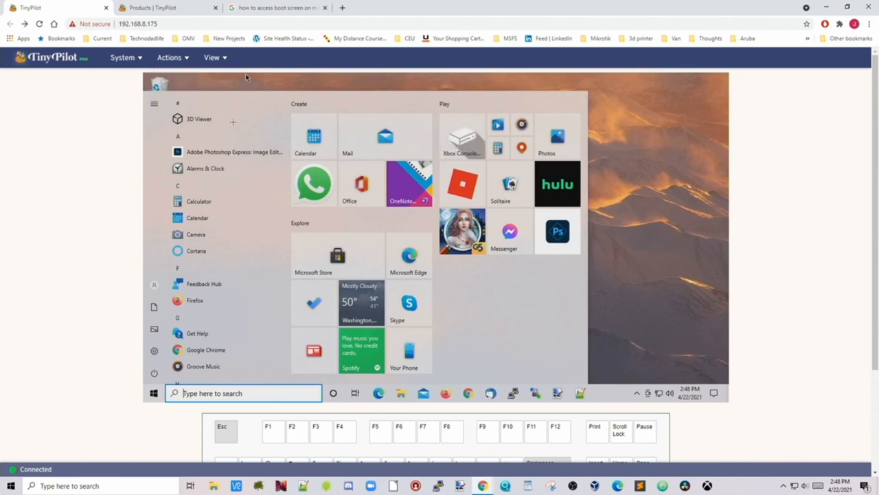
Step: Capture a JPG screenshot of the remote Windows screen via Actions > Screenshot
{"action": "left_click", "coordinate": [169, 57]}
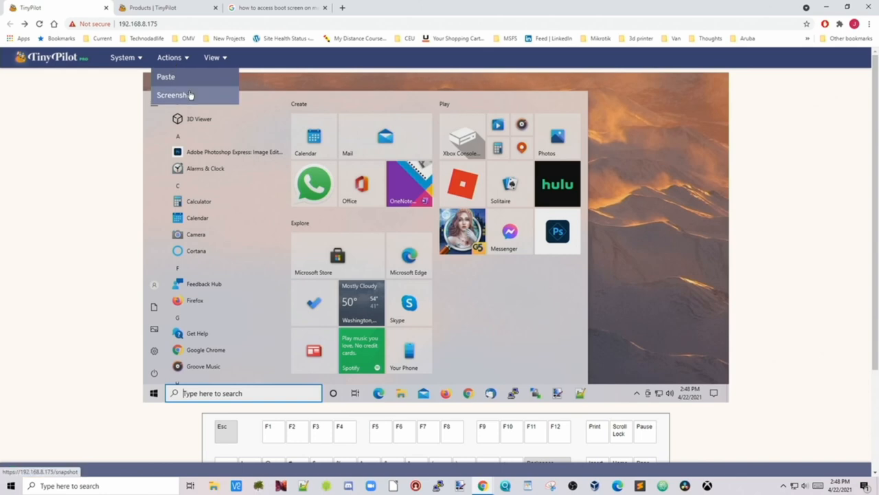
{"action": "left_click", "coordinate": [176, 95]}
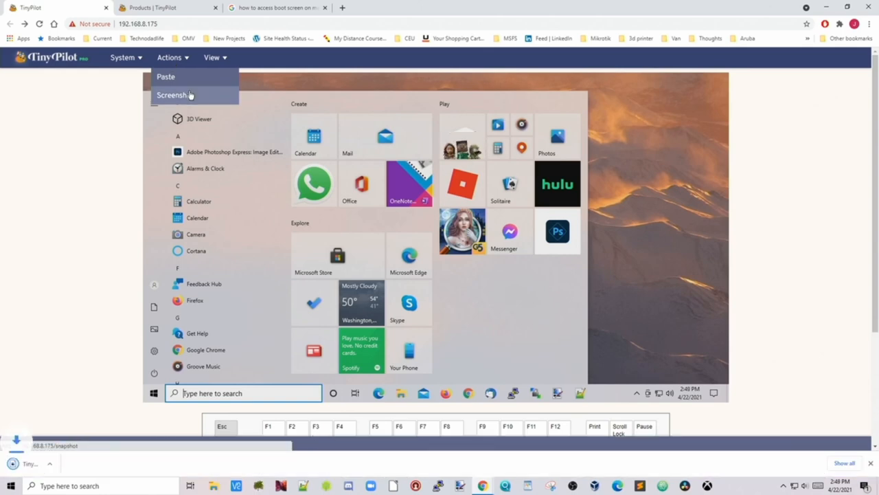
{"action": "left_click", "coordinate": [177, 95]}
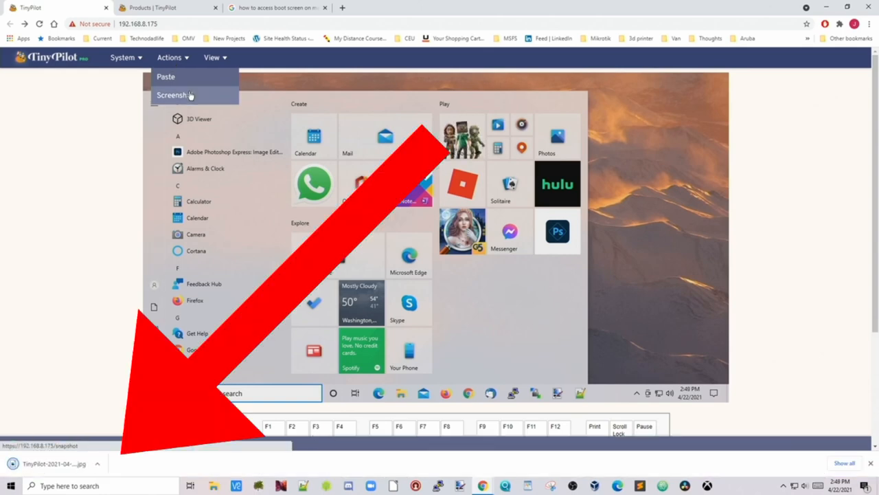
Step: Choose View > Full Screen so the remote Windows screen fills the display
{"action": "left_click", "coordinate": [211, 57]}
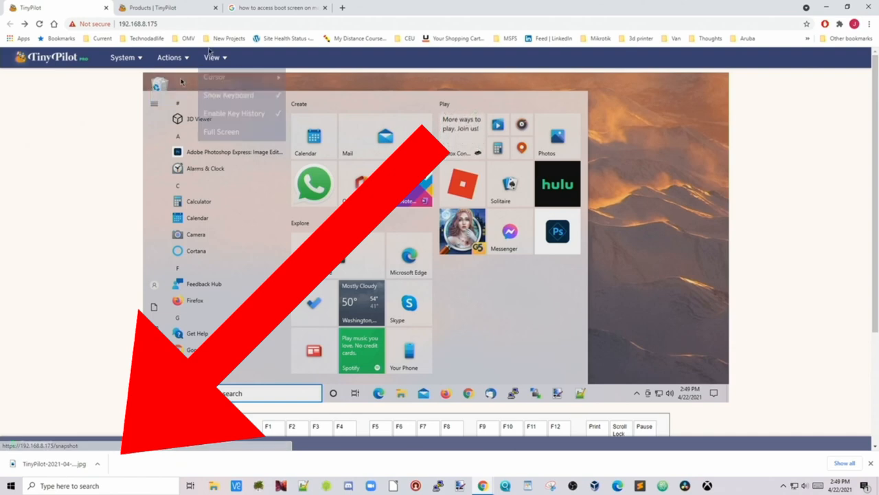
{"action": "left_click", "coordinate": [213, 77]}
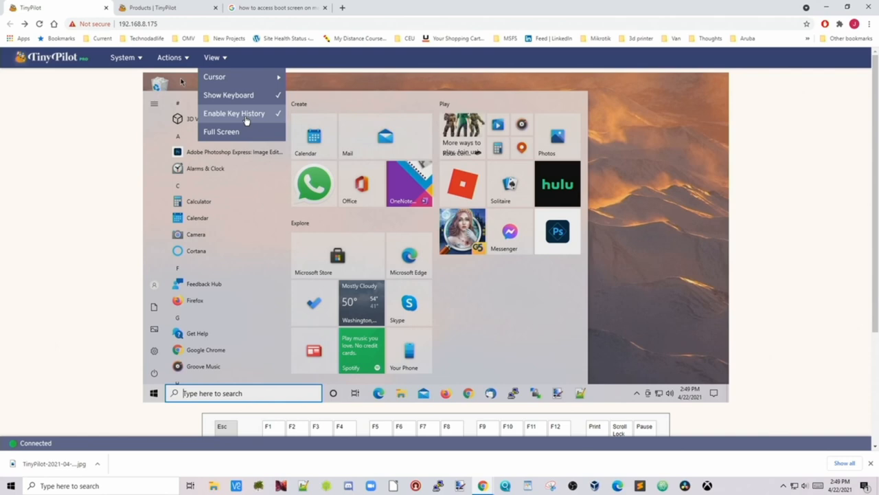
{"action": "left_click", "coordinate": [221, 131]}
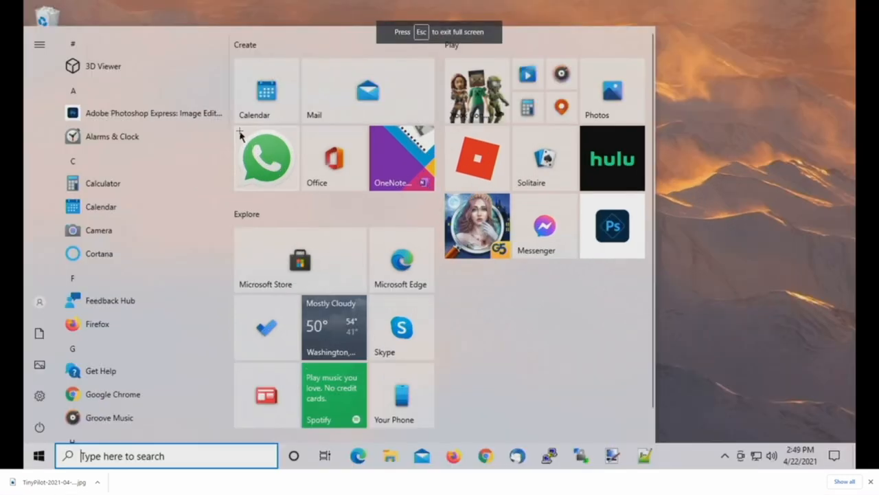